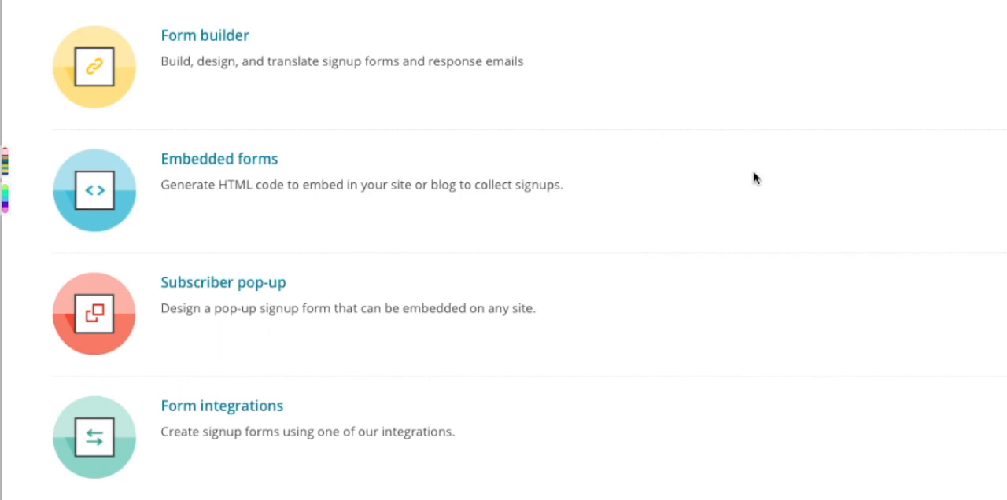
{"action": "mouse_move", "coordinate": [260, 167]}
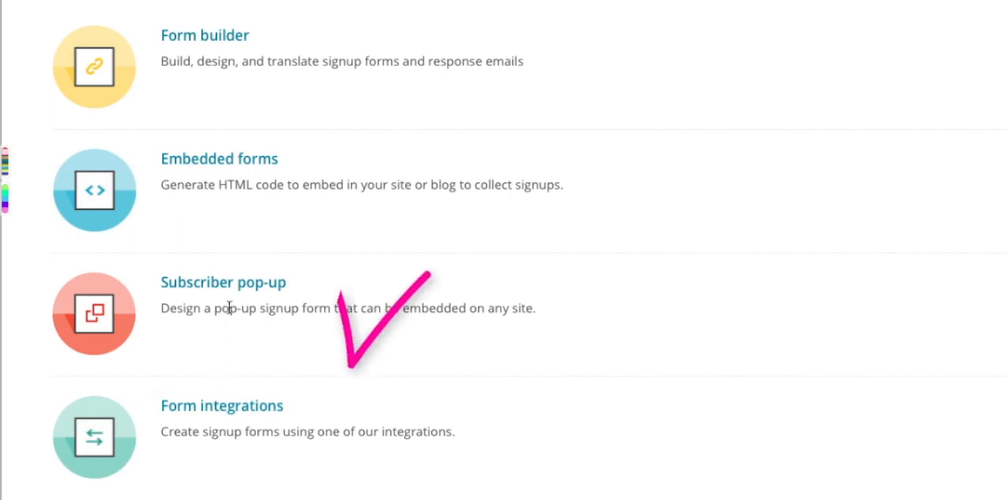
- Return from the signup form options to the overview of all lists
{"action": "left_click", "coordinate": [224, 282]}
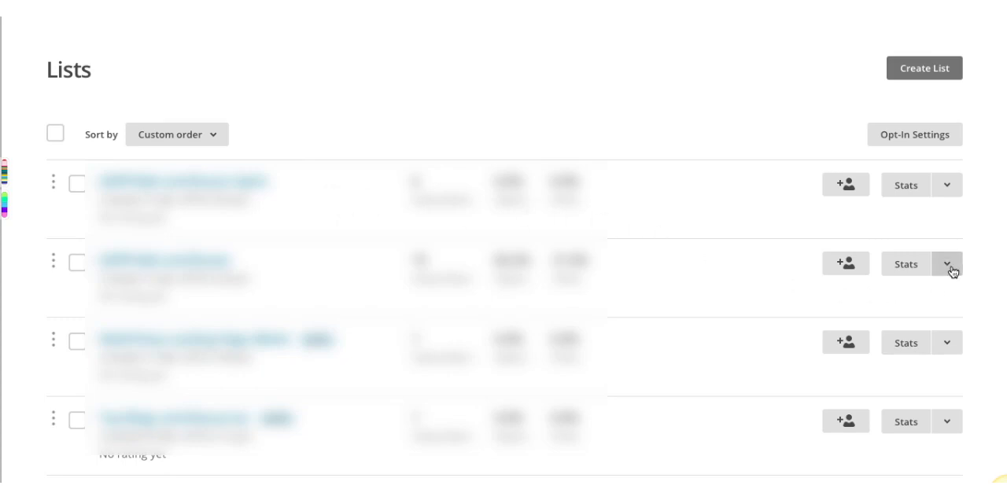
- Reach the List name & defaults settings of the GDPR Belt And Braces list
{"action": "left_click", "coordinate": [946, 265]}
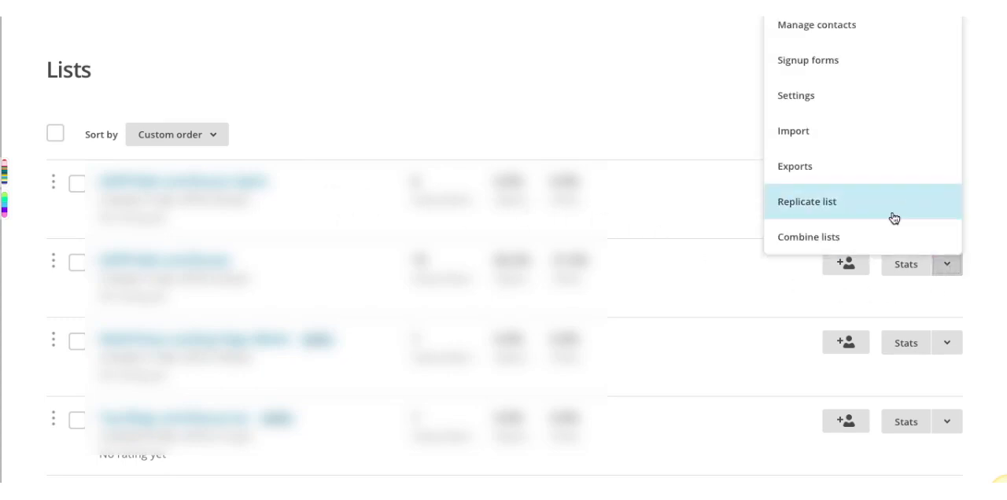
{"action": "left_click", "coordinate": [795, 96]}
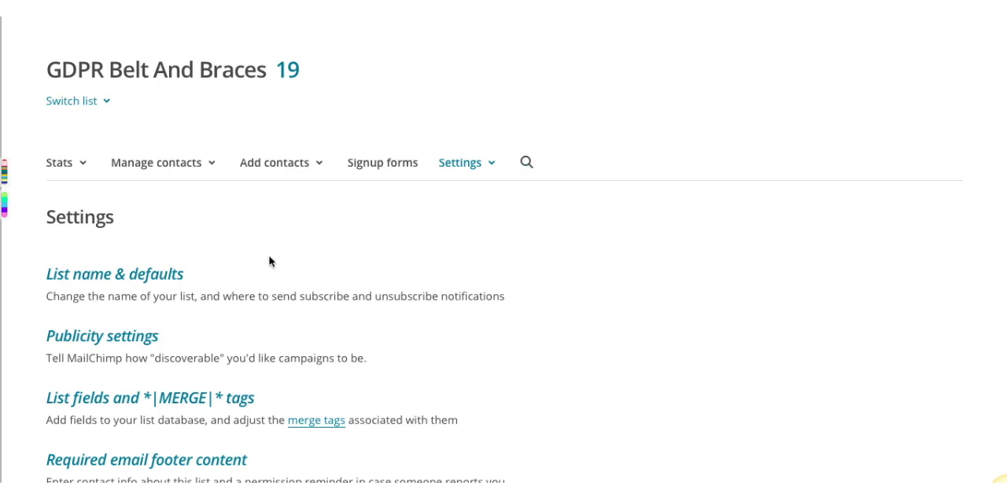
{"action": "mouse_move", "coordinate": [171, 278]}
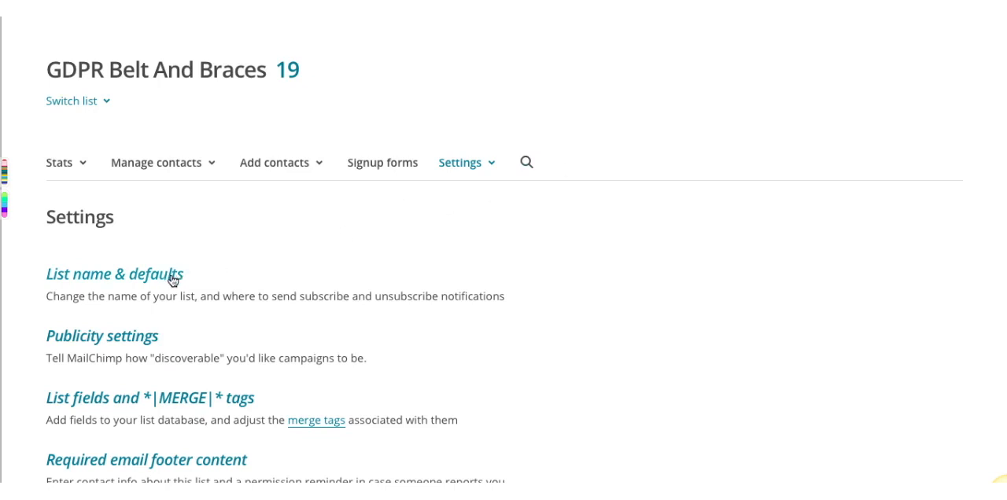
{"action": "left_click", "coordinate": [113, 274]}
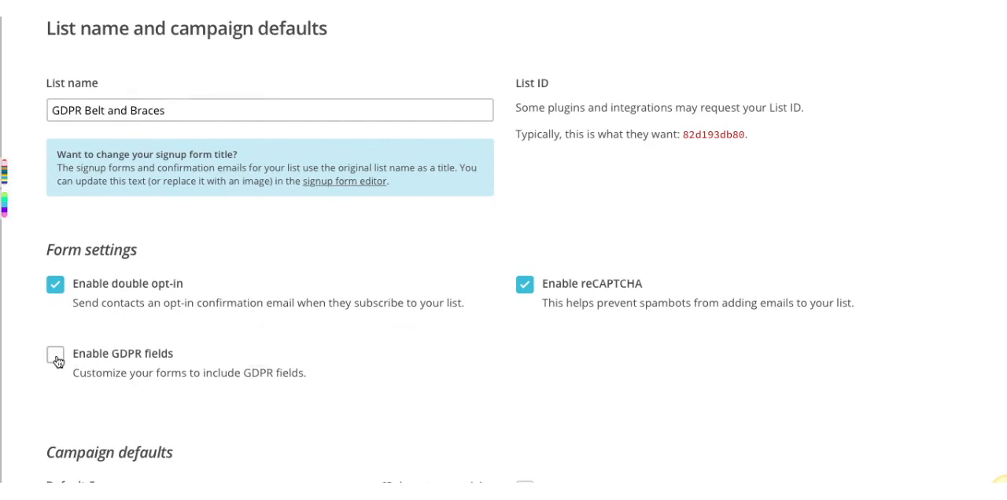
- Enable GDPR fields on the list's forms and save the list and campaign defaults
{"action": "left_click", "coordinate": [55, 359]}
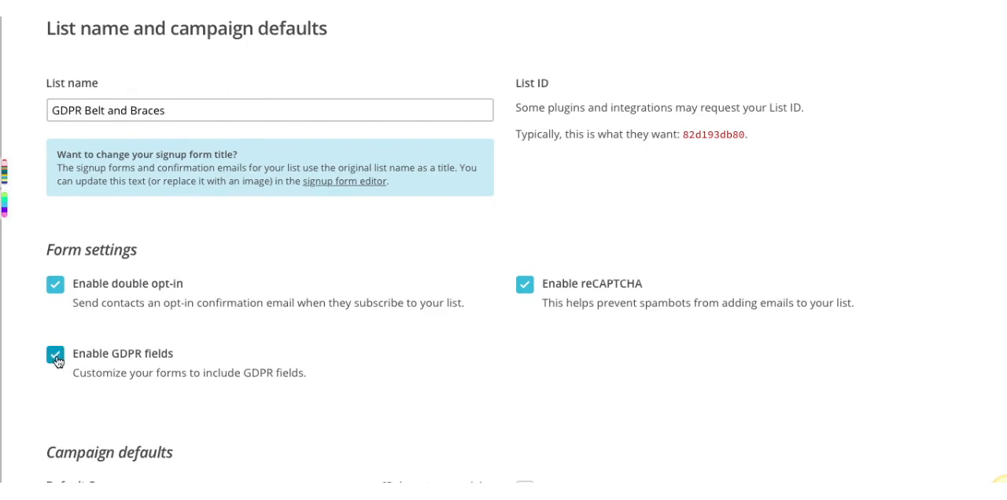
{"action": "scroll", "scroll_direction": "down", "scroll_amount": 3}
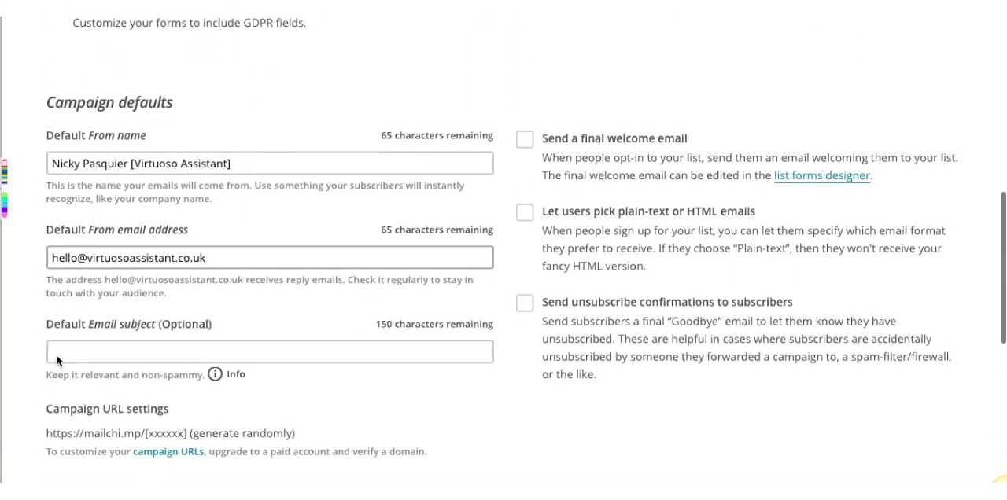
{"action": "scroll", "scroll_direction": "down", "scroll_amount": 3}
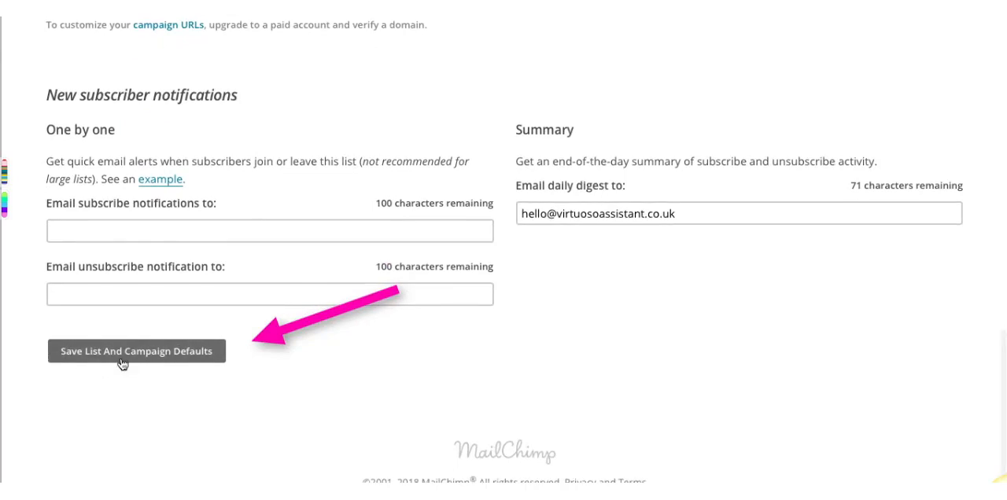
{"action": "left_click", "coordinate": [136, 351]}
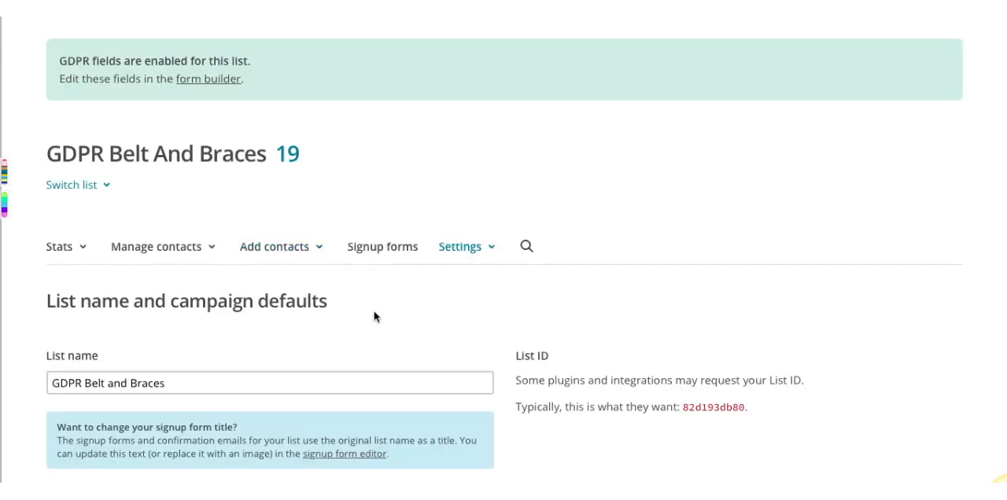
{"action": "mouse_move", "coordinate": [382, 245]}
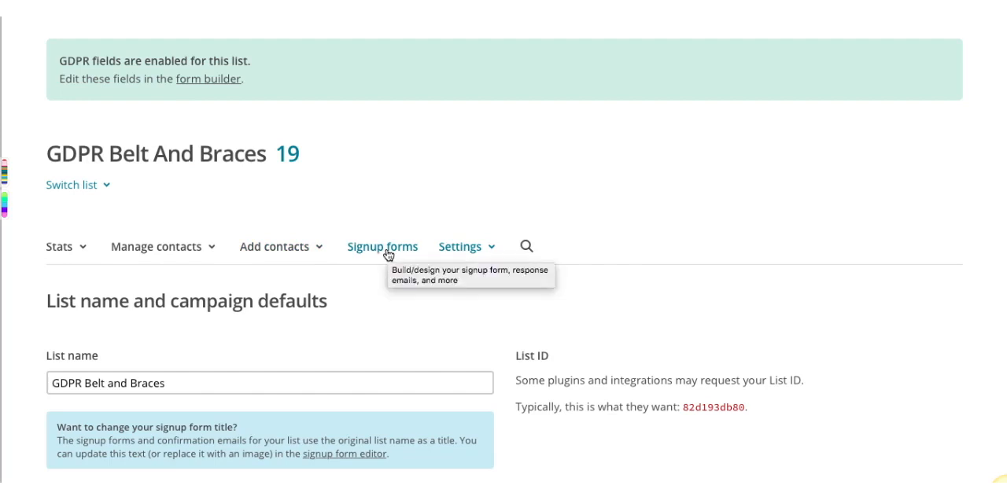
- Enter the list's form builder and reach its Marketing Permissions section settings
{"action": "left_click", "coordinate": [382, 245]}
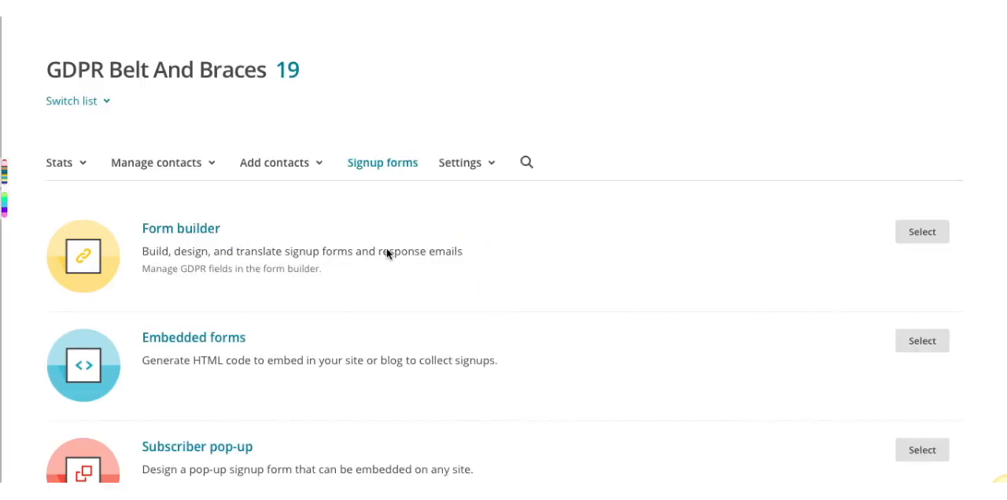
{"action": "mouse_move", "coordinate": [201, 232]}
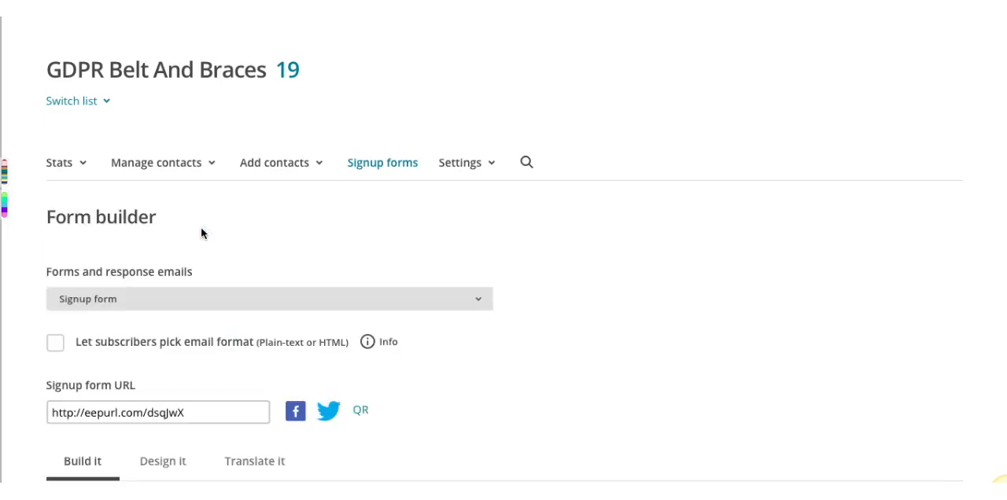
{"action": "scroll", "scroll_direction": "down", "scroll_amount": 3}
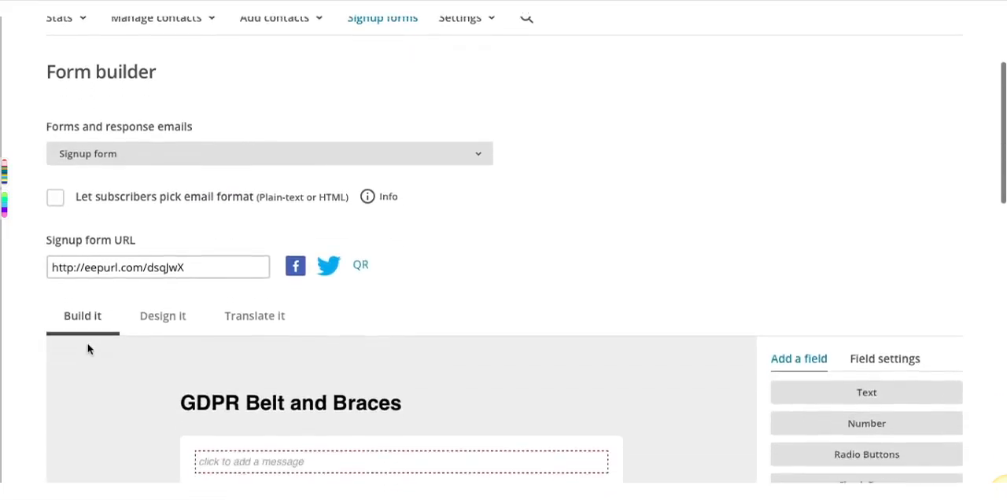
{"action": "scroll", "scroll_direction": "down", "scroll_amount": 3}
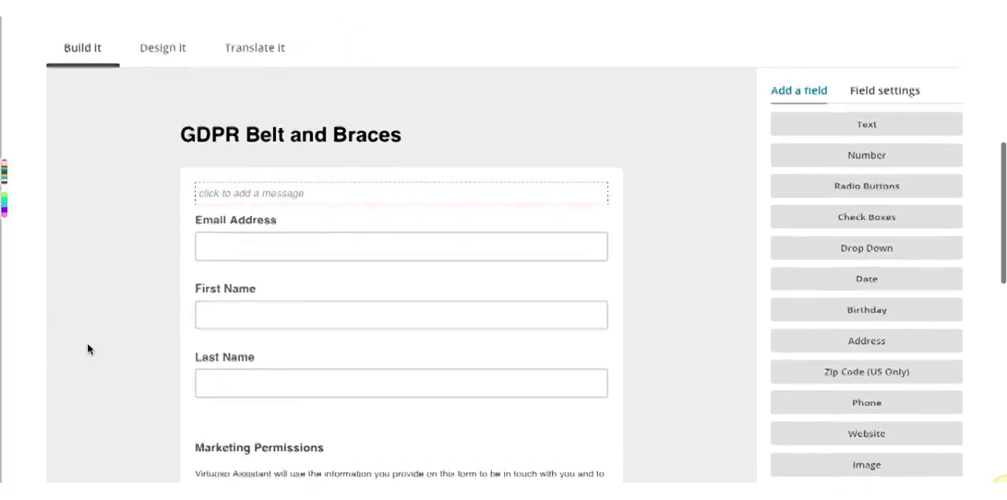
{"action": "scroll", "scroll_direction": "down", "scroll_amount": 3}
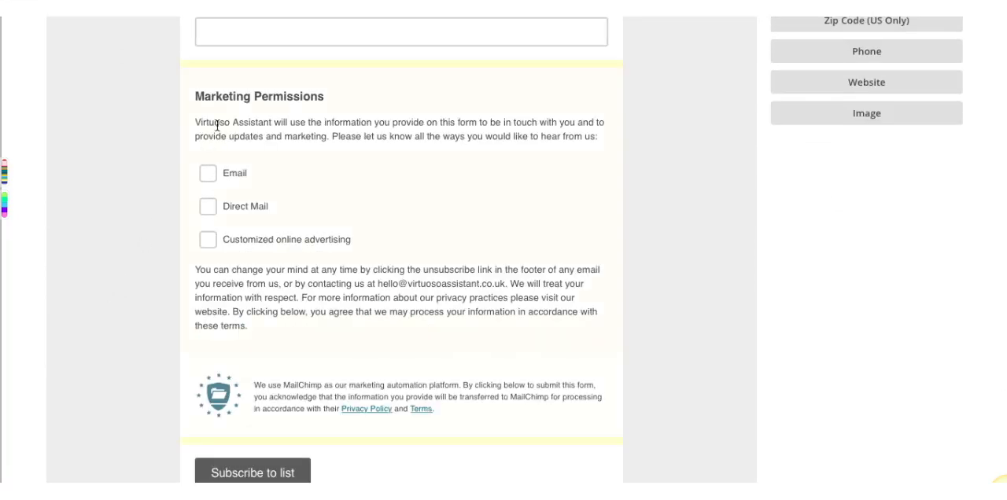
{"action": "mouse_move", "coordinate": [633, 148]}
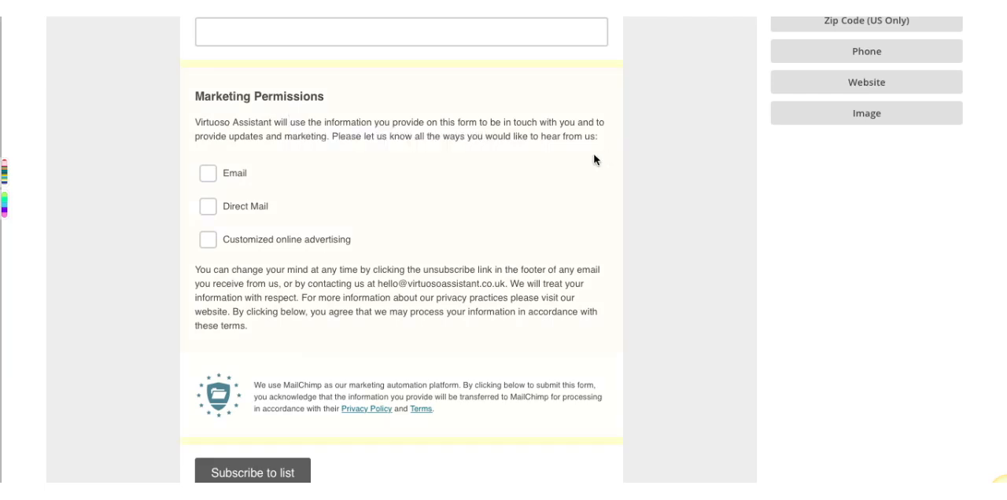
{"action": "mouse_move", "coordinate": [541, 173]}
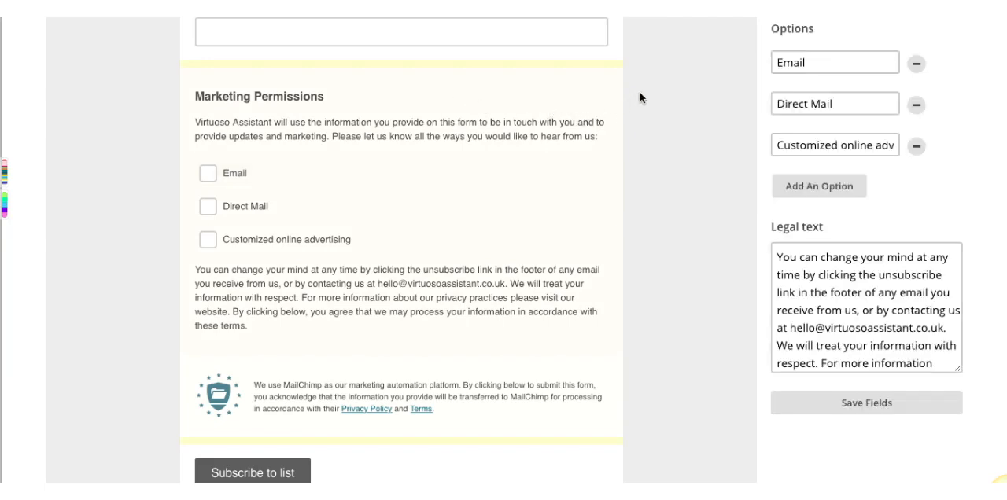
{"action": "mouse_move", "coordinate": [678, 91]}
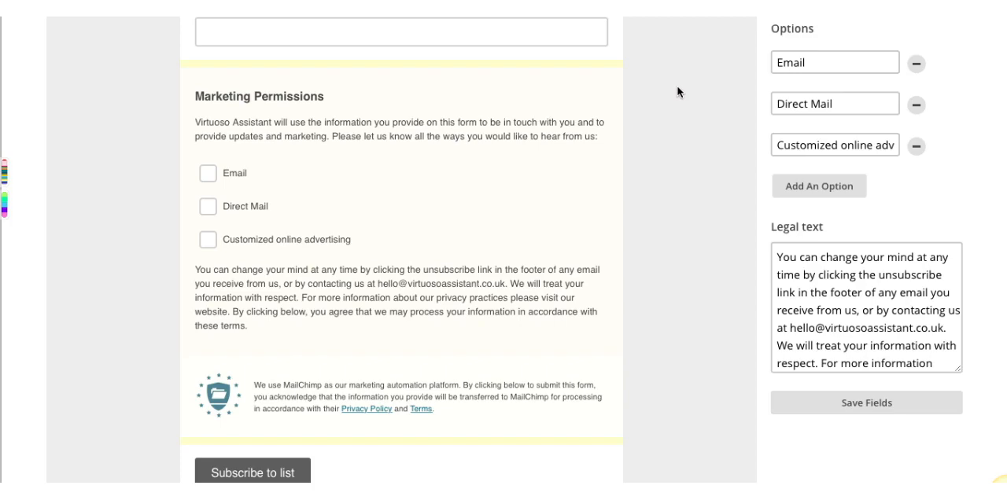
- Relabel the field GDPR and Marketing Permissions with options Email Marketing Tips, Visual Content Tips, Blog updates, Relevant Offers
{"action": "scroll", "scroll_direction": "up", "scroll_amount": 3}
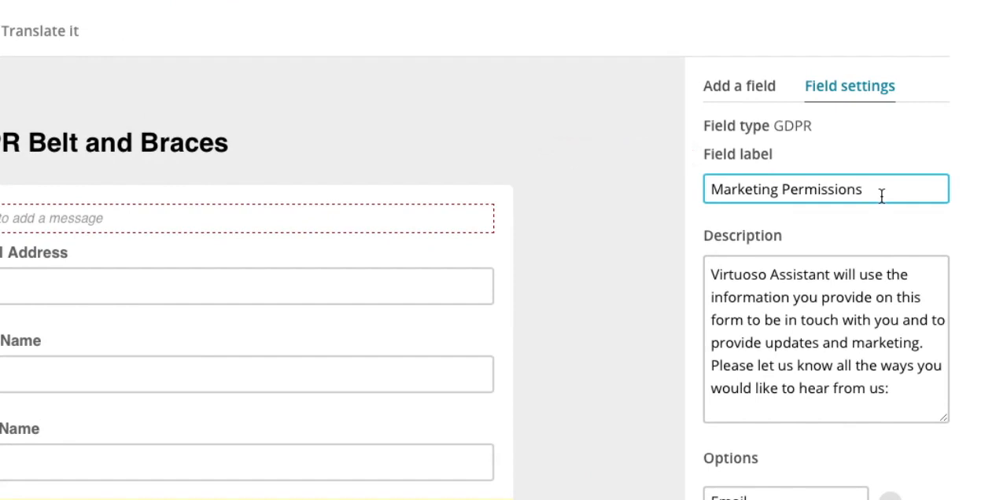
{"action": "left_click", "coordinate": [711, 188]}
{"action": "type", "text": "GDPR and "}
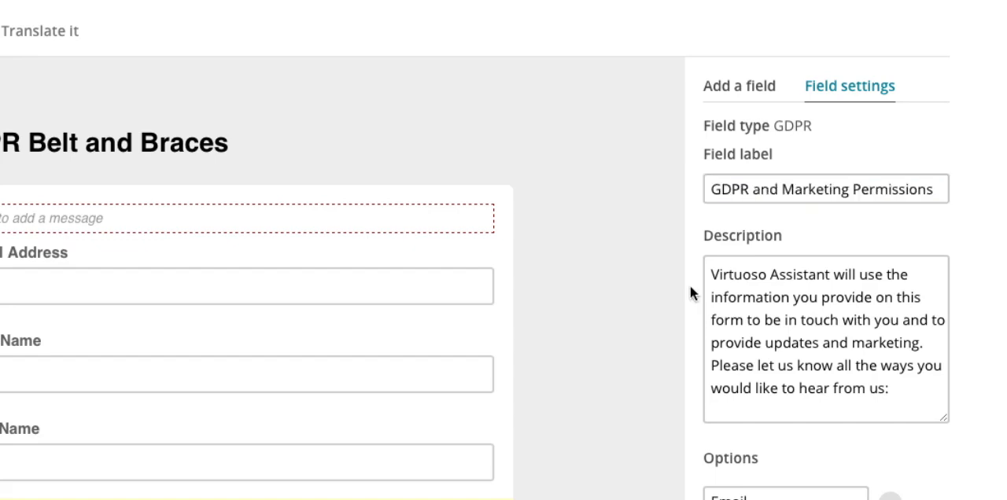
{"action": "scroll", "scroll_direction": "down", "scroll_amount": 3}
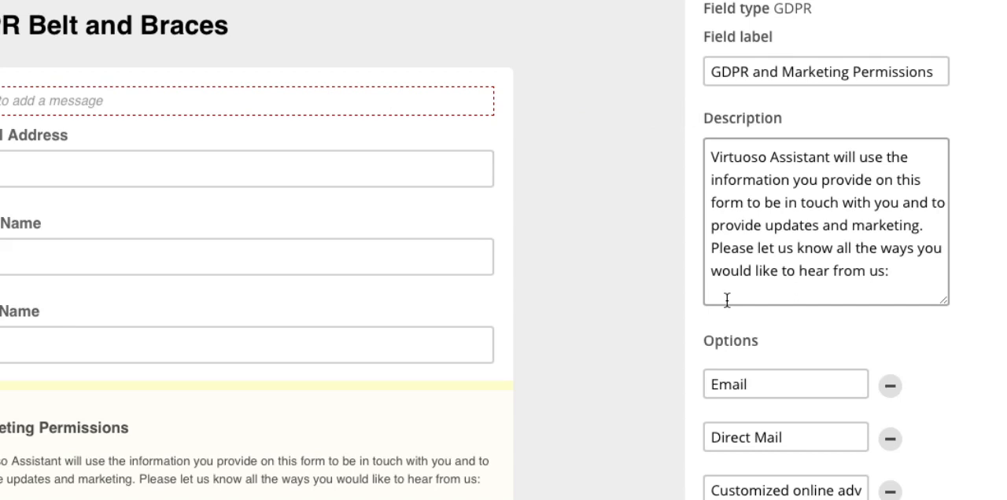
{"action": "scroll", "scroll_direction": "down", "scroll_amount": 3}
{"action": "type", "text": "Relevant Offers"}
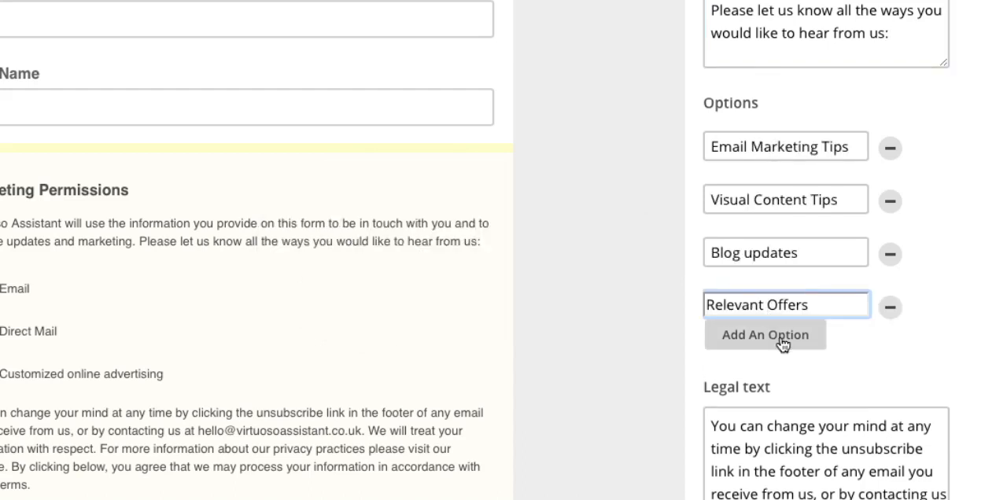
{"action": "mouse_move", "coordinate": [733, 342]}
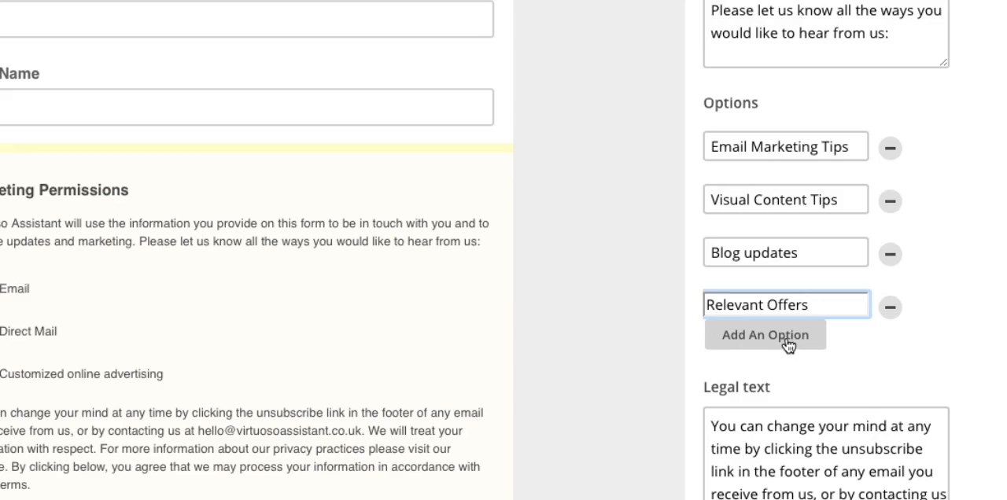
{"action": "scroll", "scroll_direction": "down", "scroll_amount": 3}
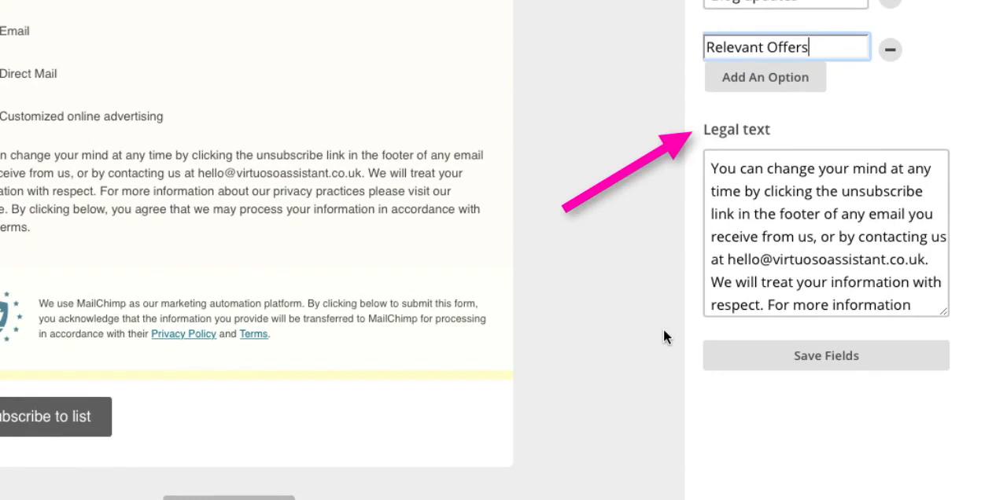
- Edit the legal text of the permissions field and save the signup form fields
{"action": "left_click", "coordinate": [825, 236]}
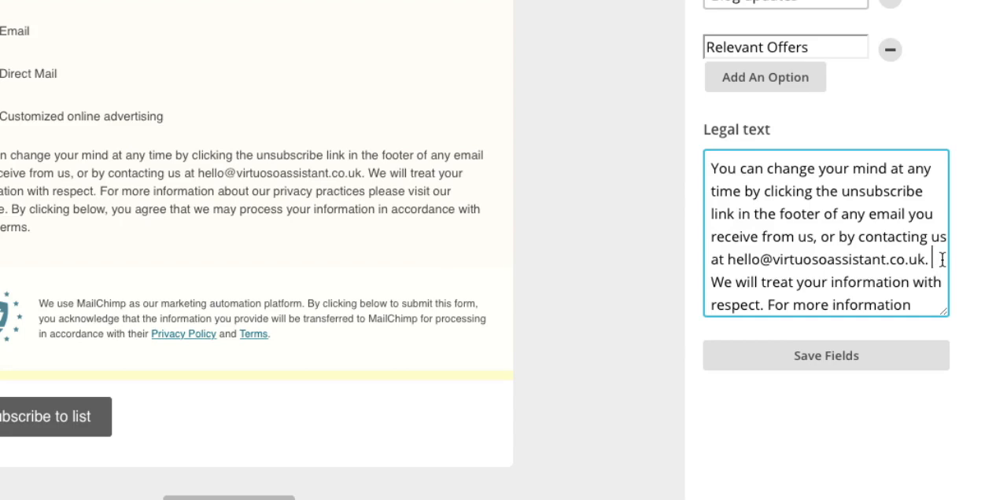
{"action": "scroll", "scroll_direction": "down", "scroll_amount": 3}
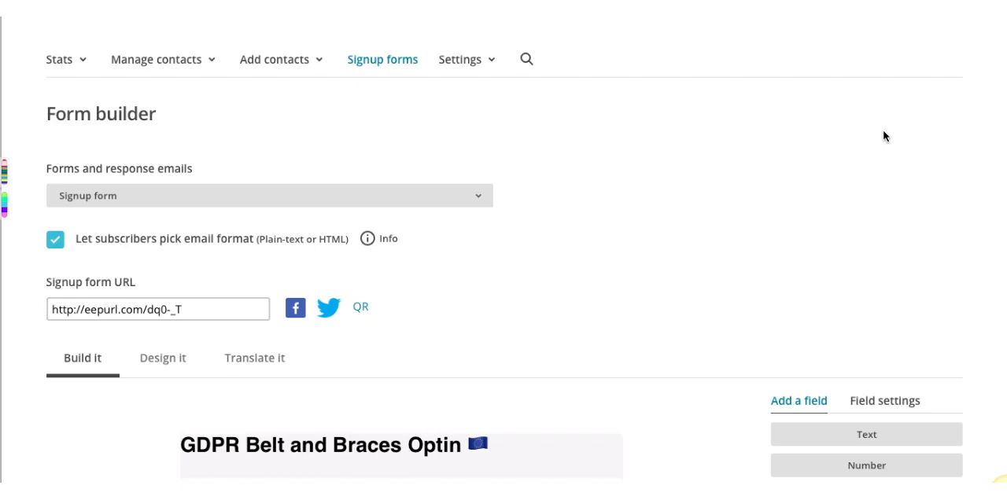
{"action": "mouse_move", "coordinate": [834, 142]}
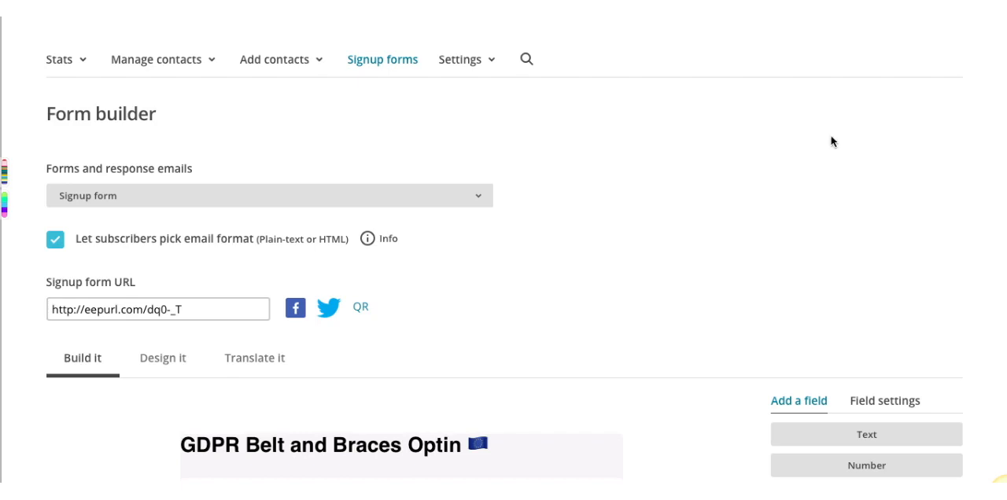
{"action": "mouse_move", "coordinate": [266, 119]}
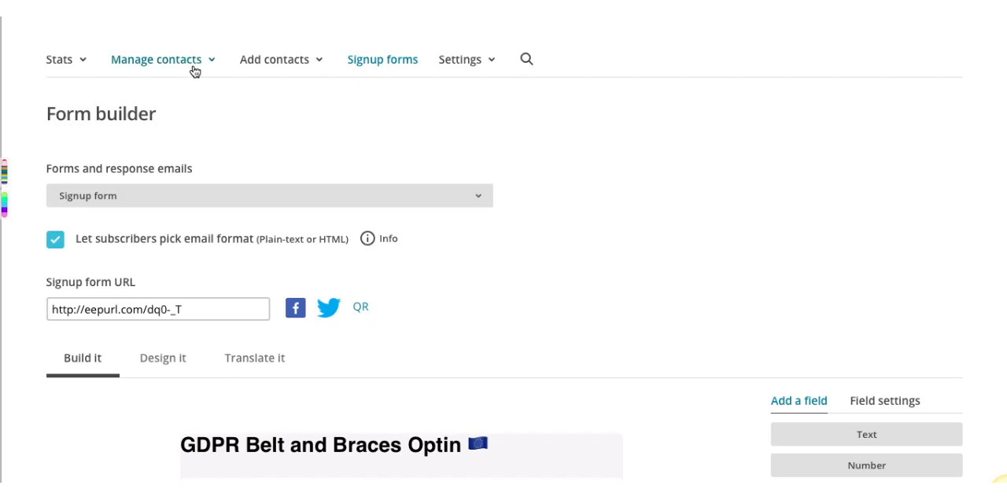
- View all contacts of the audience via the Manage contacts menu
{"action": "left_click", "coordinate": [157, 60]}
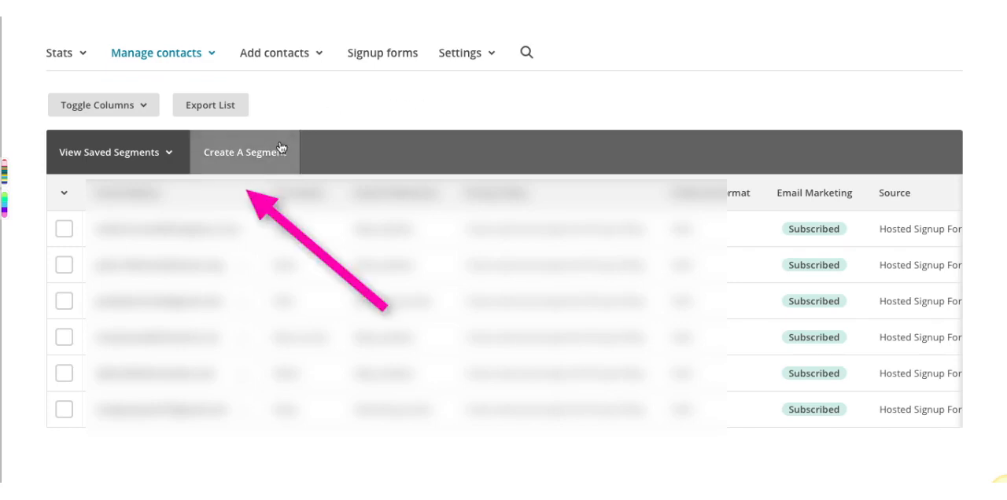
- Build a segment where Email Preferences is one of Blog Updates and preview its 4 matching contacts
{"action": "left_click", "coordinate": [245, 151]}
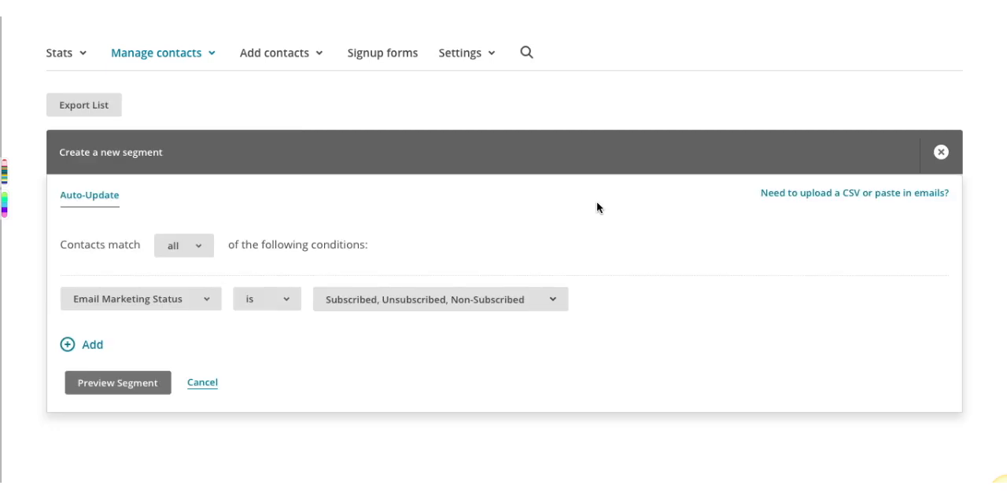
{"action": "mouse_move", "coordinate": [160, 210]}
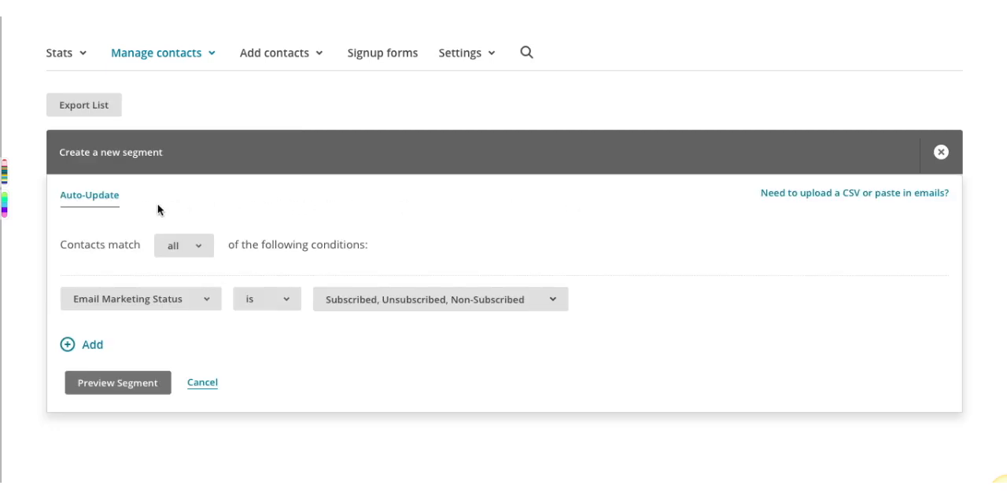
{"action": "mouse_move", "coordinate": [91, 196]}
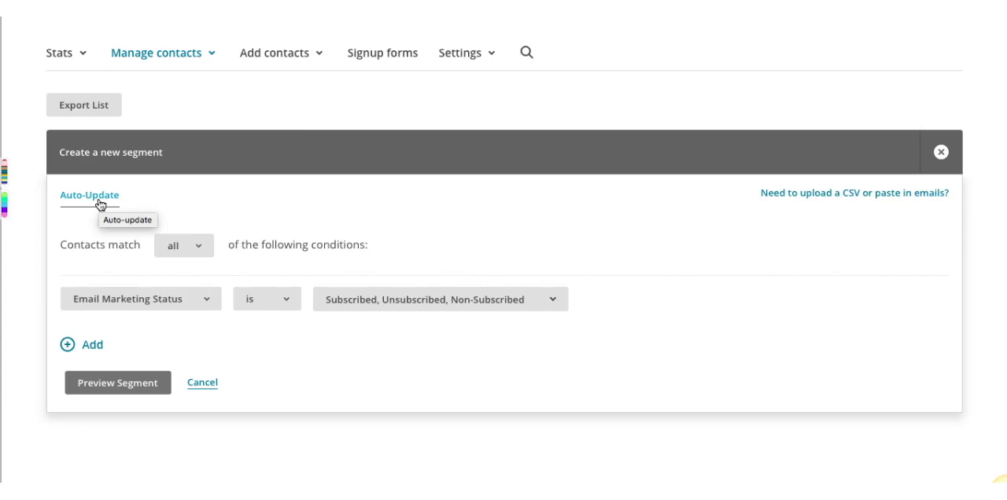
{"action": "mouse_move", "coordinate": [242, 214]}
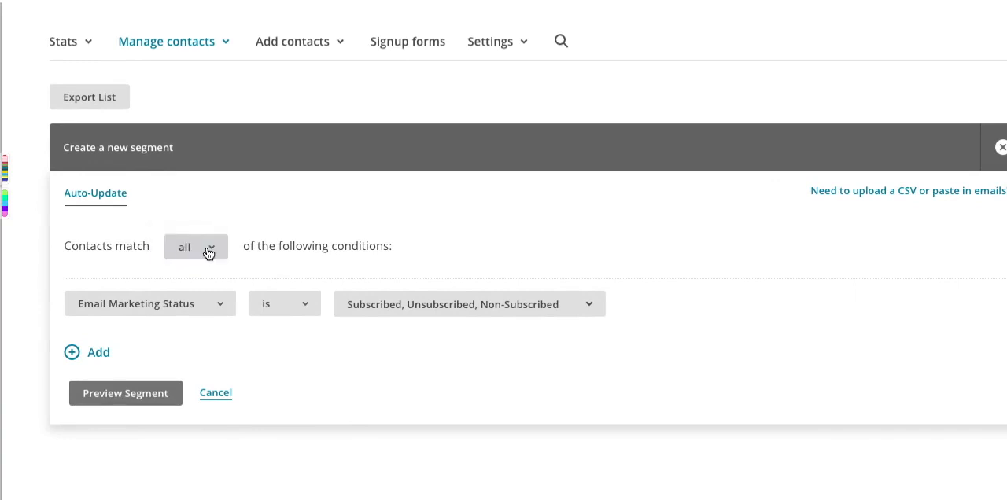
{"action": "left_click", "coordinate": [149, 304]}
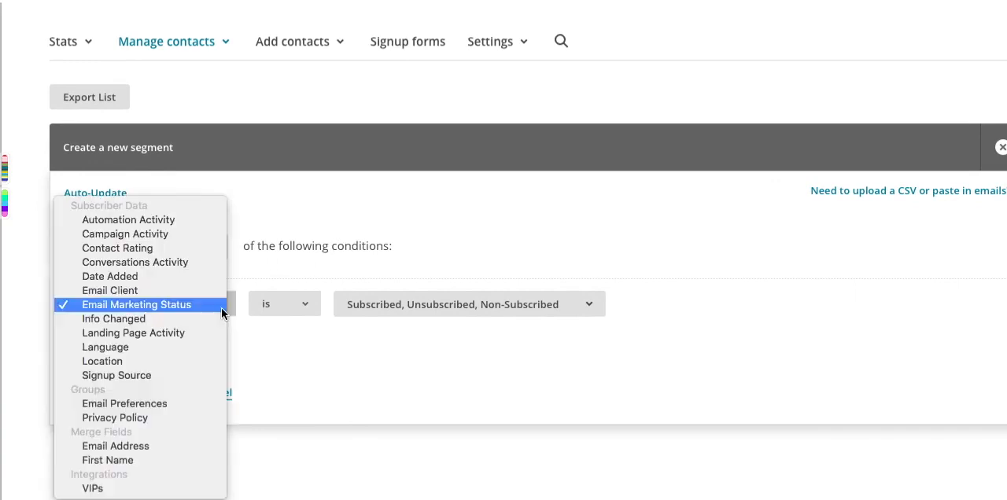
{"action": "left_click", "coordinate": [135, 306]}
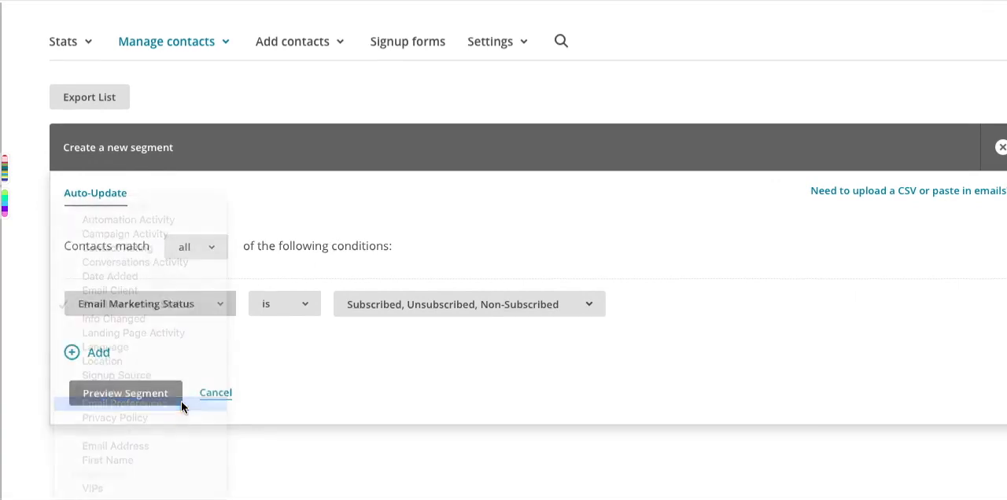
{"action": "left_click", "coordinate": [137, 403]}
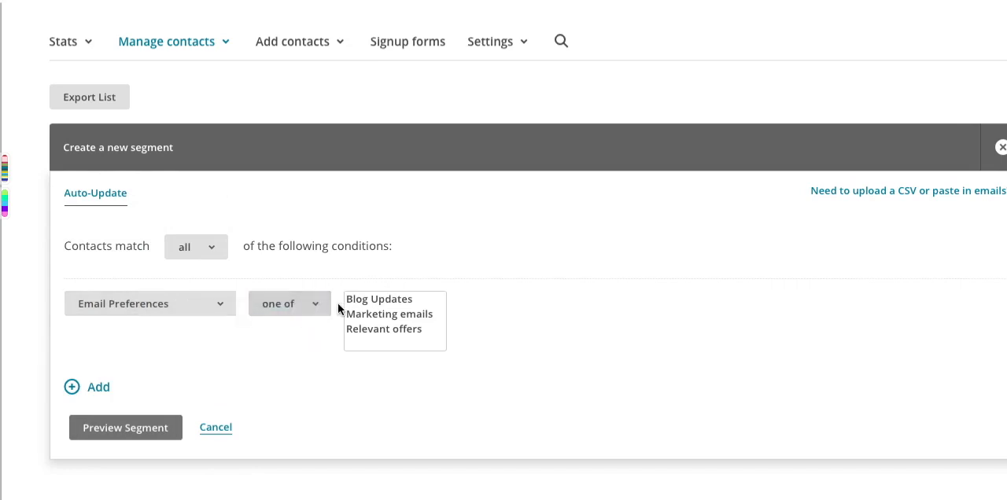
{"action": "left_click", "coordinate": [379, 299]}
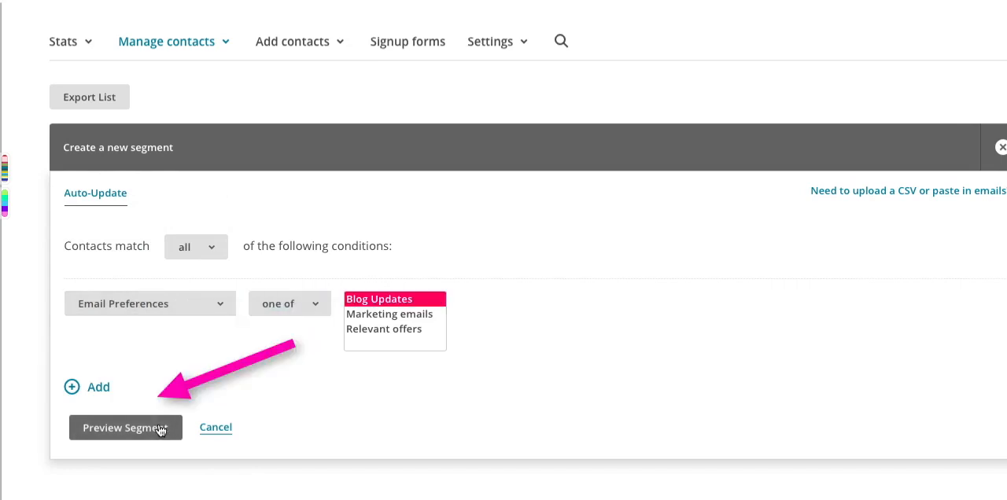
{"action": "left_click", "coordinate": [125, 427]}
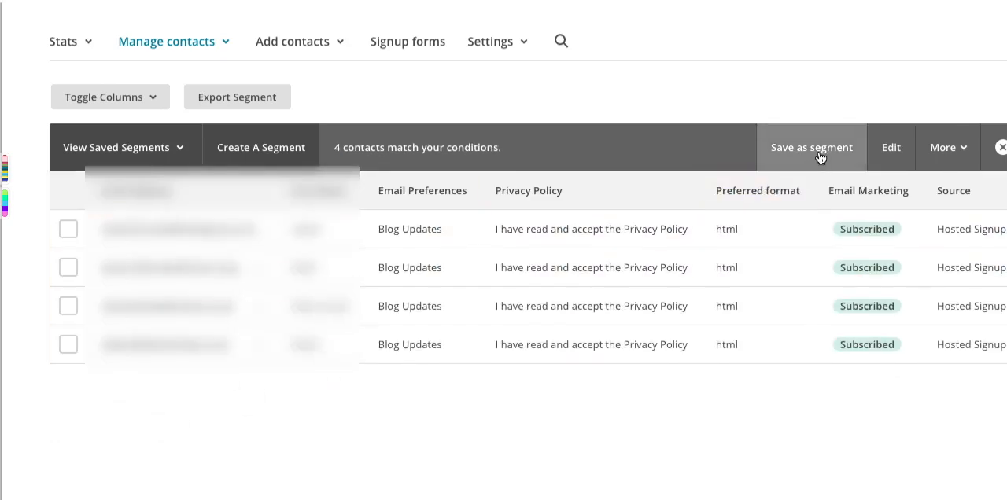
- Save the matches as auto-updating segment 'Blog Updates' and go back to all contacts
{"action": "left_click", "coordinate": [812, 148]}
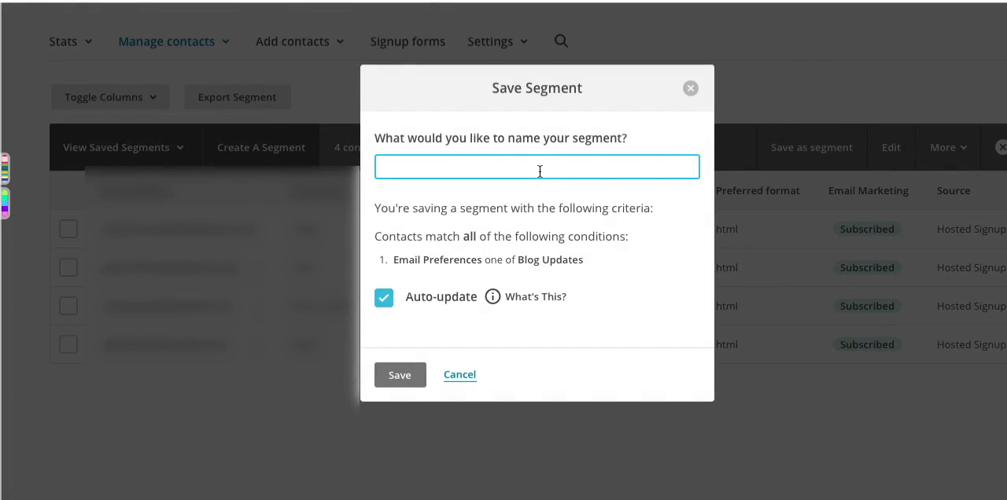
{"action": "type", "text": "Blog Upd"}
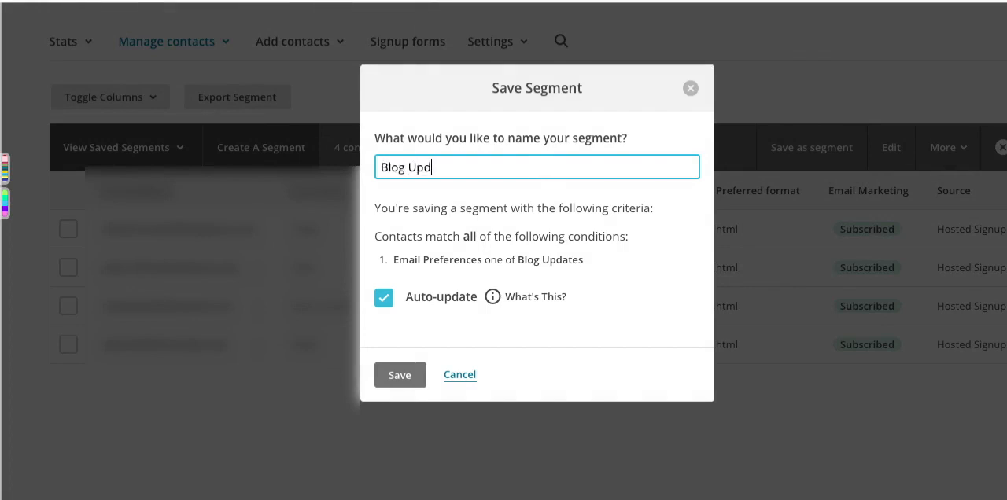
{"action": "type", "text": "ates"}
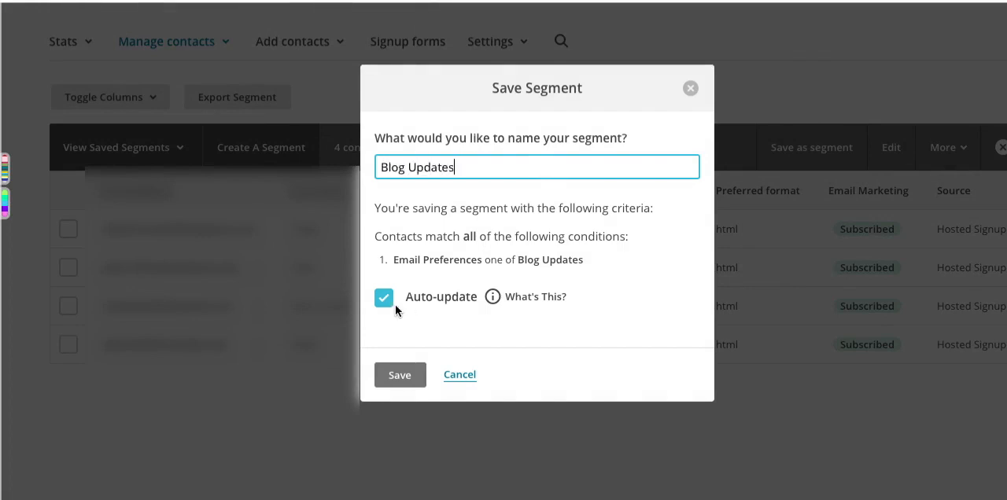
{"action": "mouse_move", "coordinate": [428, 340]}
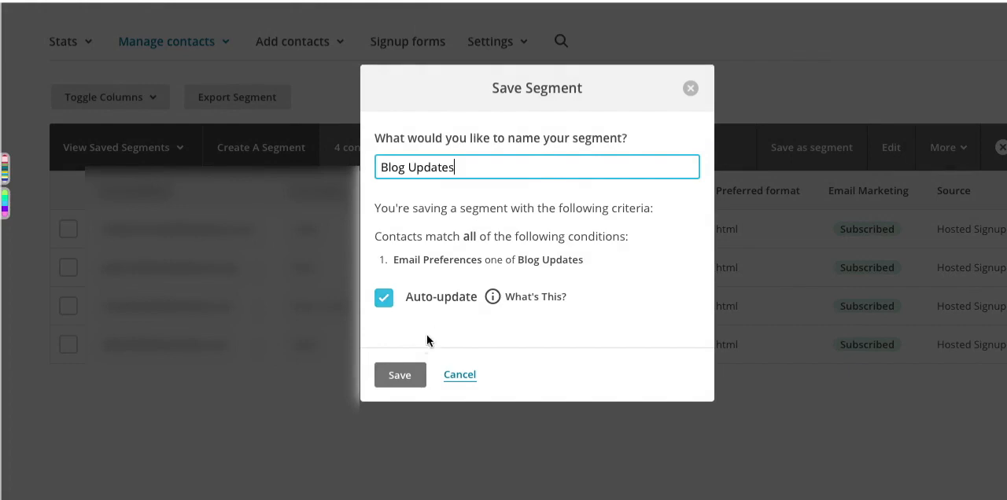
{"action": "left_click", "coordinate": [399, 374]}
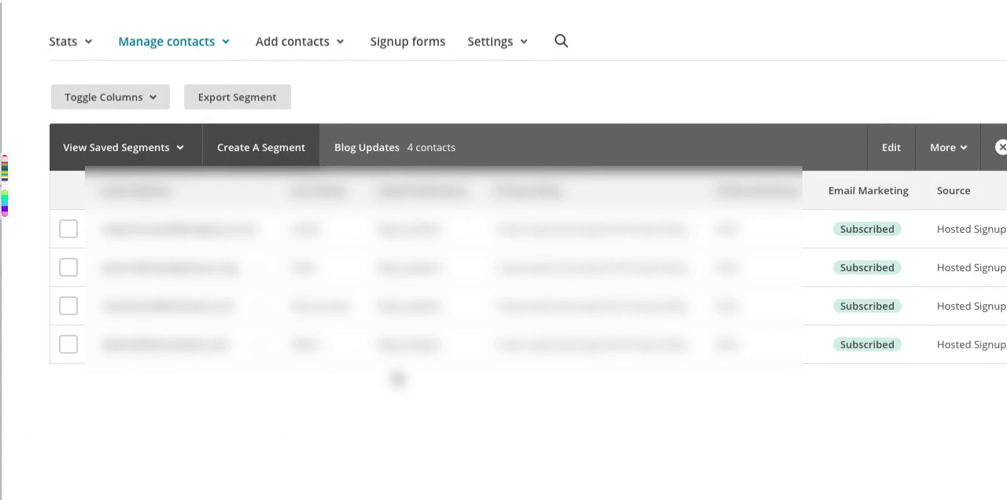
{"action": "left_click", "coordinate": [1001, 148]}
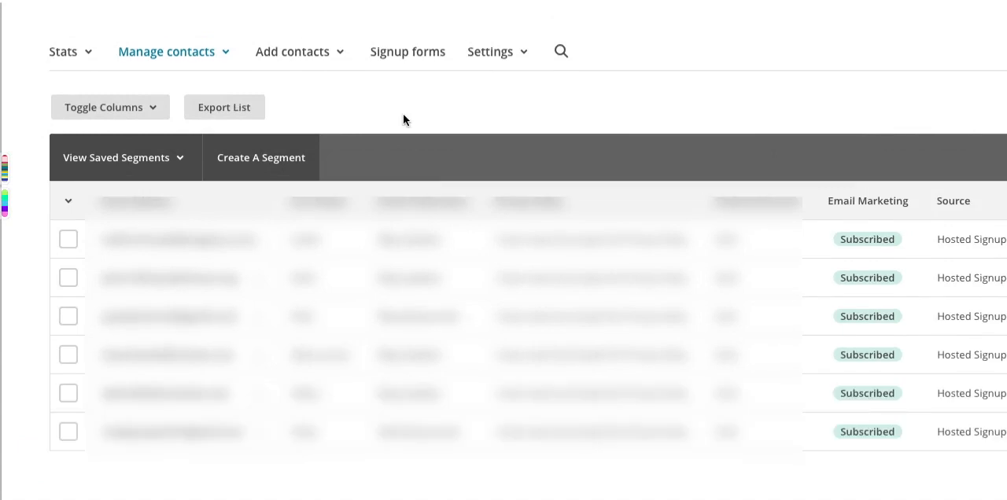
{"action": "mouse_move", "coordinate": [380, 123]}
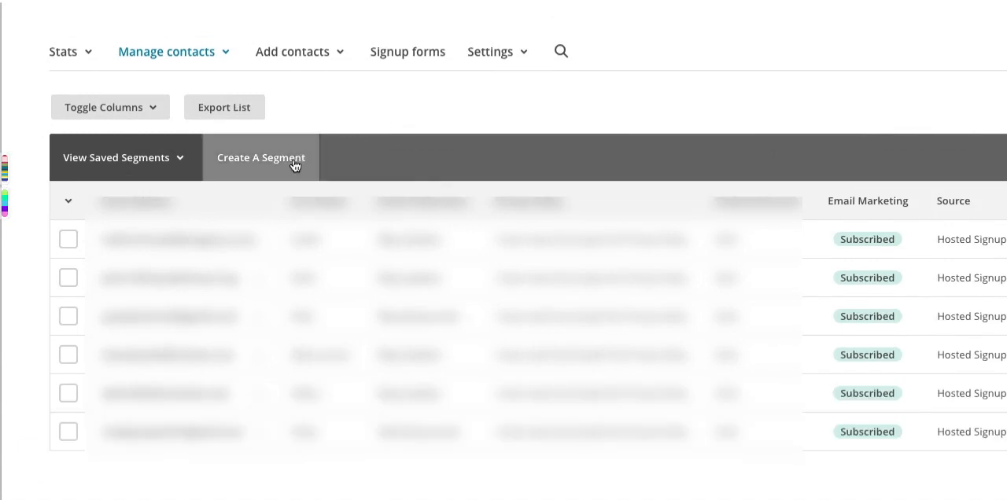
- Start a new segment matching all conditions, based on Email Preferences
{"action": "left_click", "coordinate": [262, 158]}
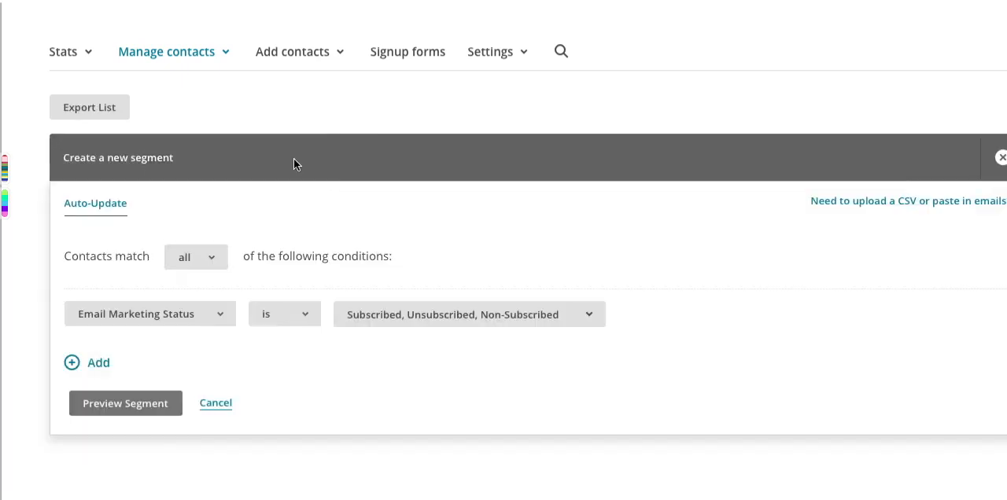
{"action": "left_click", "coordinate": [195, 256]}
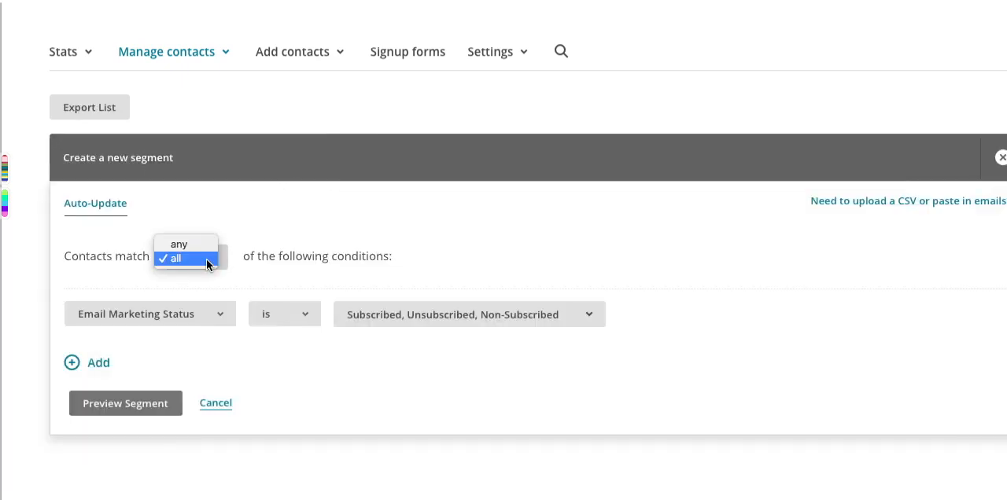
{"action": "left_click", "coordinate": [150, 315]}
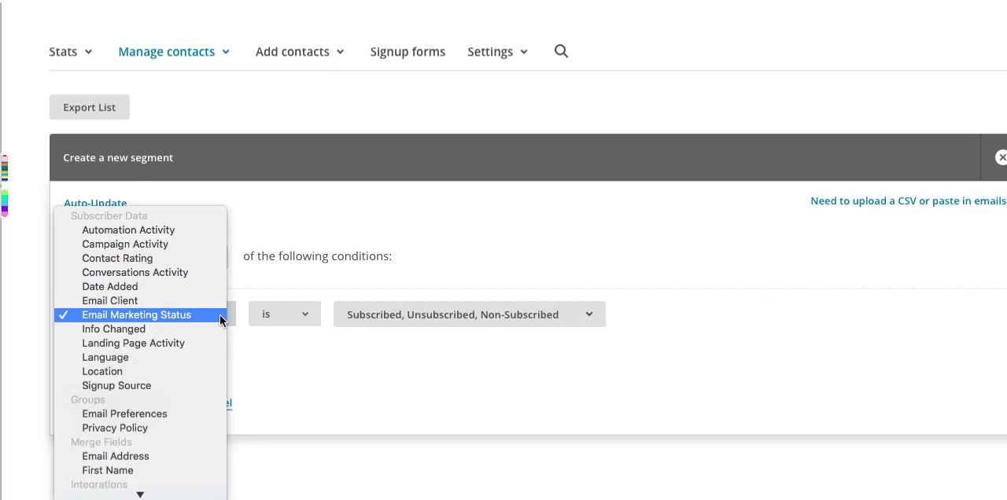
{"action": "mouse_move", "coordinate": [187, 414]}
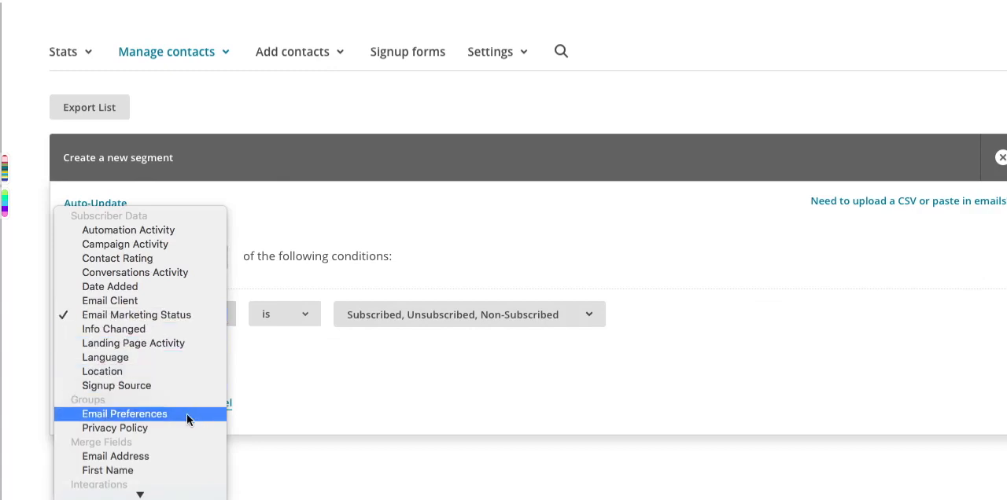
{"action": "left_click", "coordinate": [123, 414]}
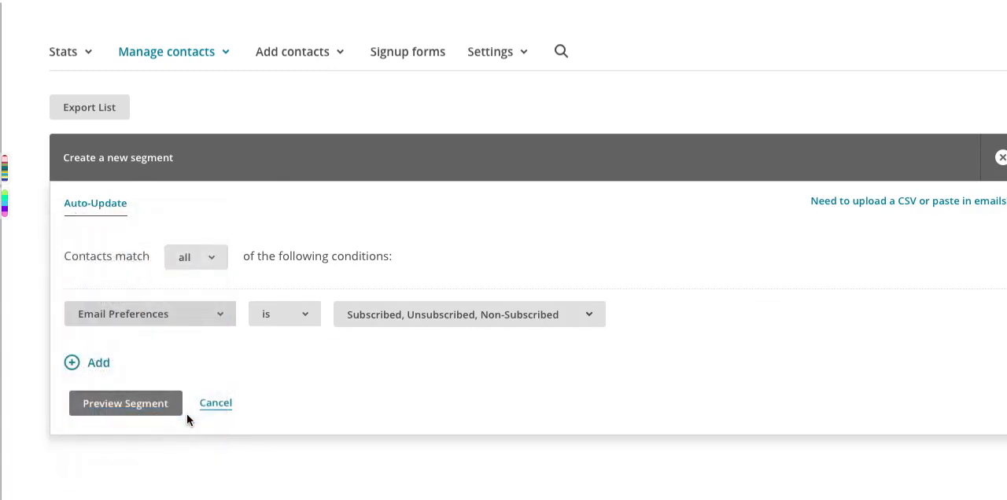
- Set the condition to one of Marketing emails and preview the 2 matching contacts
{"action": "left_click", "coordinate": [283, 314]}
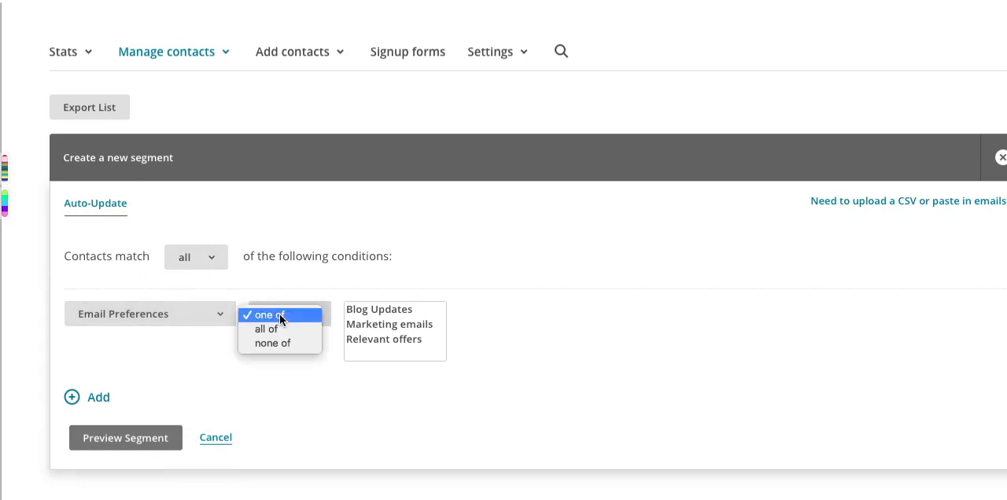
{"action": "left_click", "coordinate": [275, 315]}
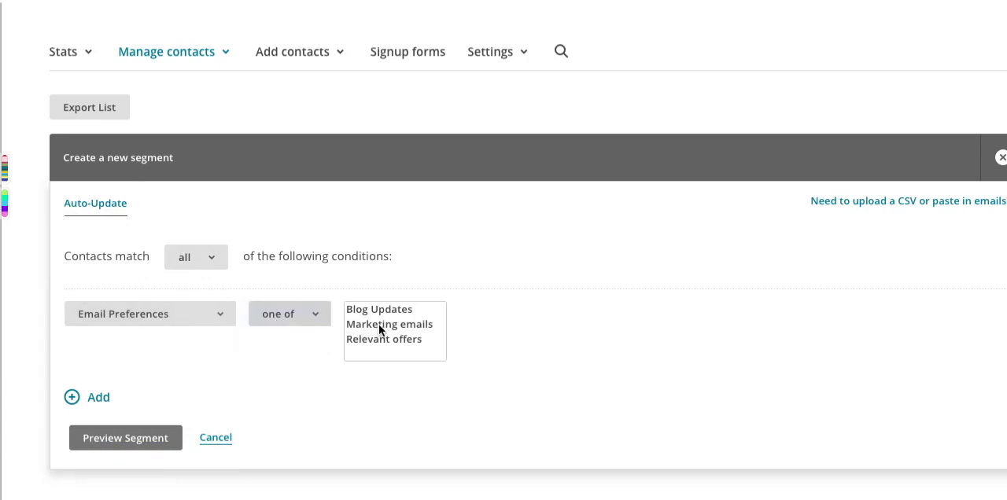
{"action": "left_click", "coordinate": [391, 324]}
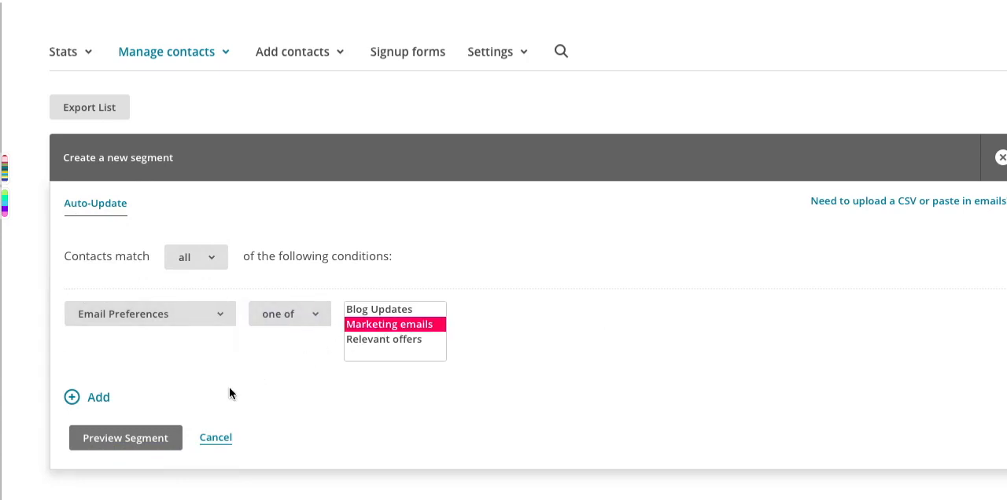
{"action": "left_click", "coordinate": [126, 437]}
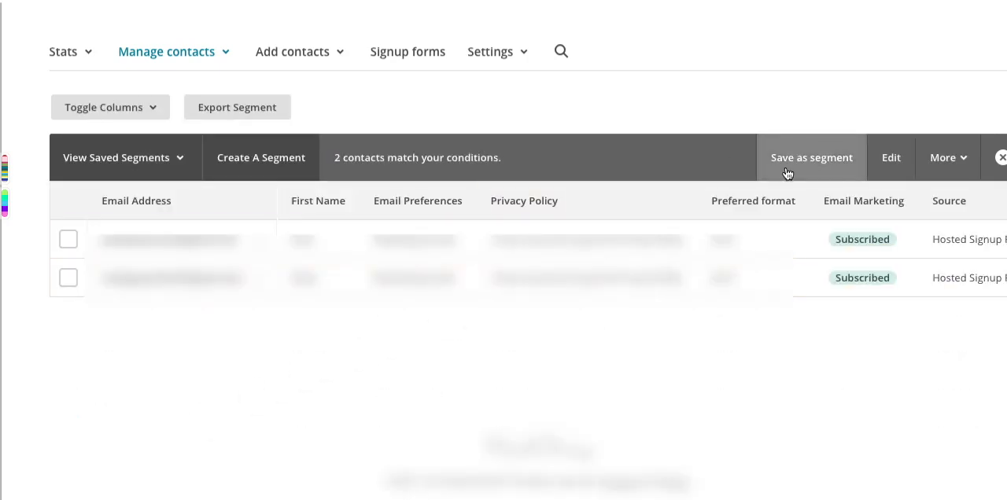
- Save the filtered contacts as an auto-updating segment named 'Marketing Emails'
{"action": "left_click", "coordinate": [810, 157]}
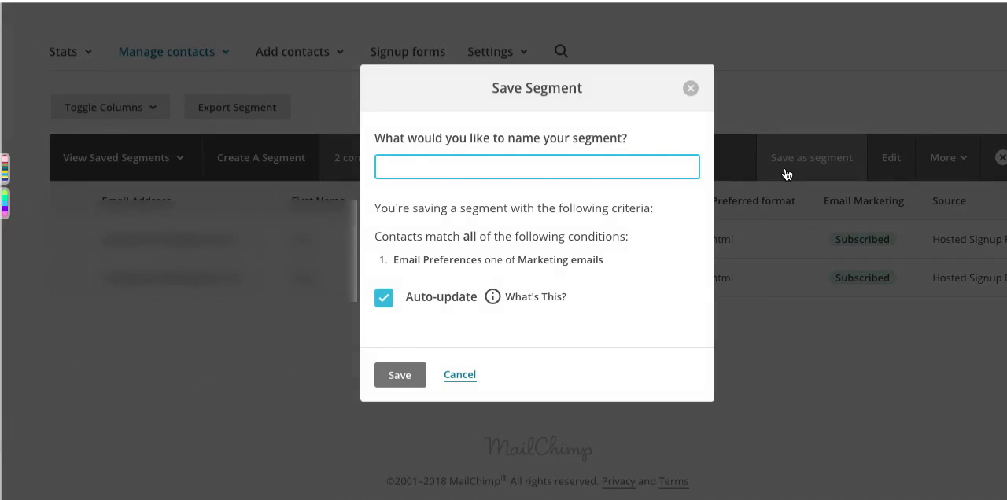
{"action": "type", "text": "Marketing E"}
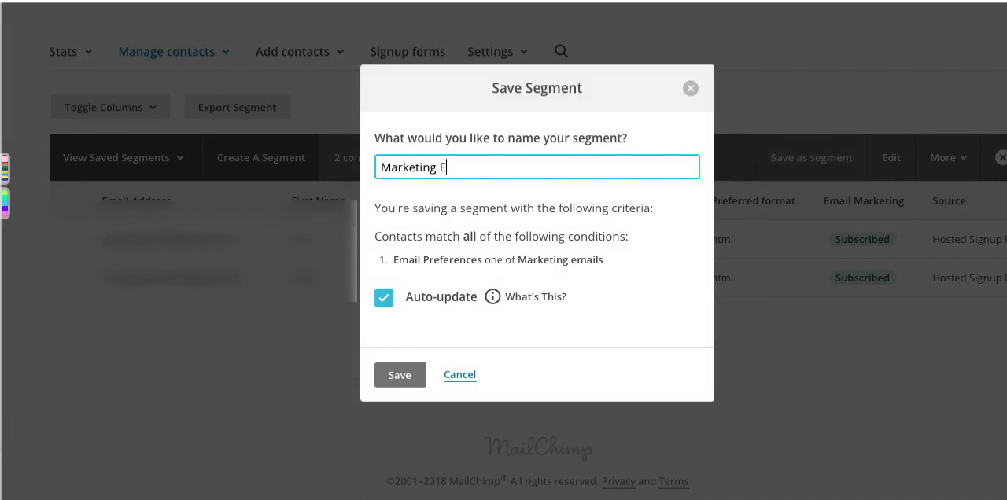
{"action": "type", "text": "mails"}
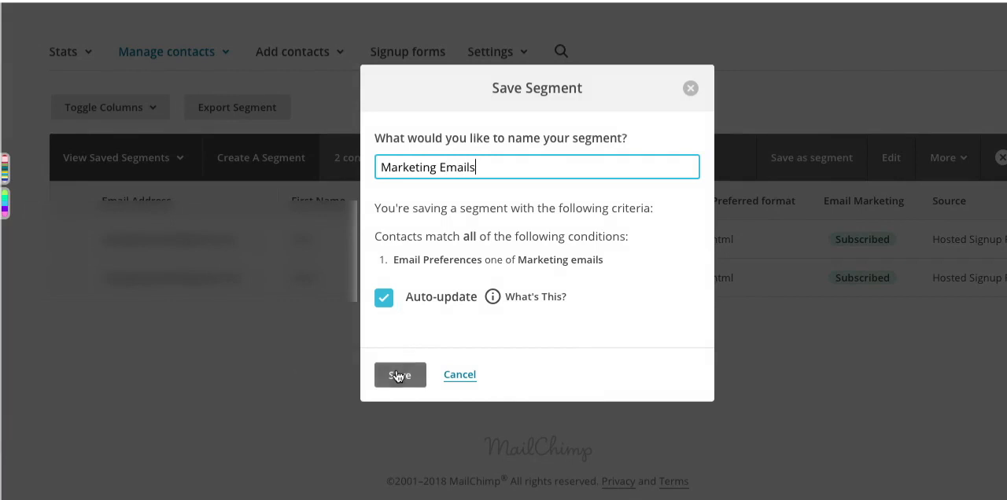
{"action": "left_click", "coordinate": [400, 374]}
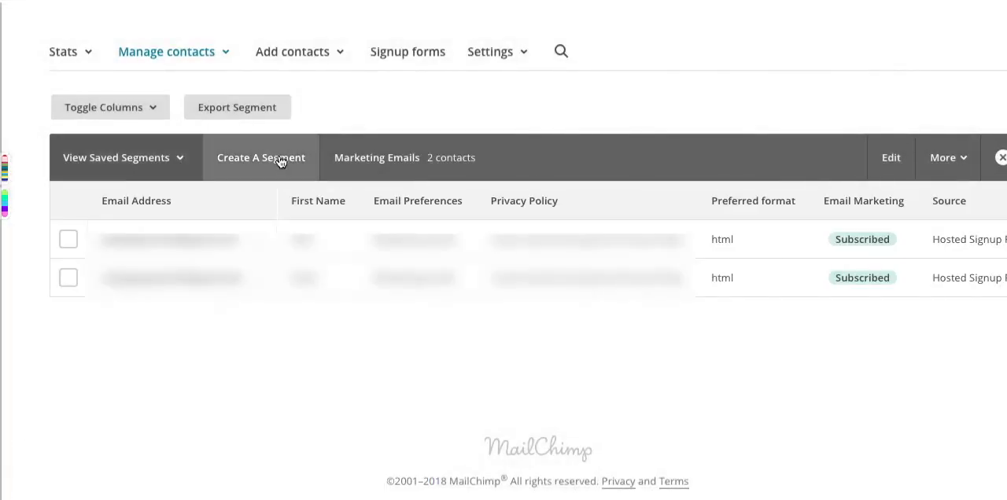
{"action": "mouse_move", "coordinate": [198, 161]}
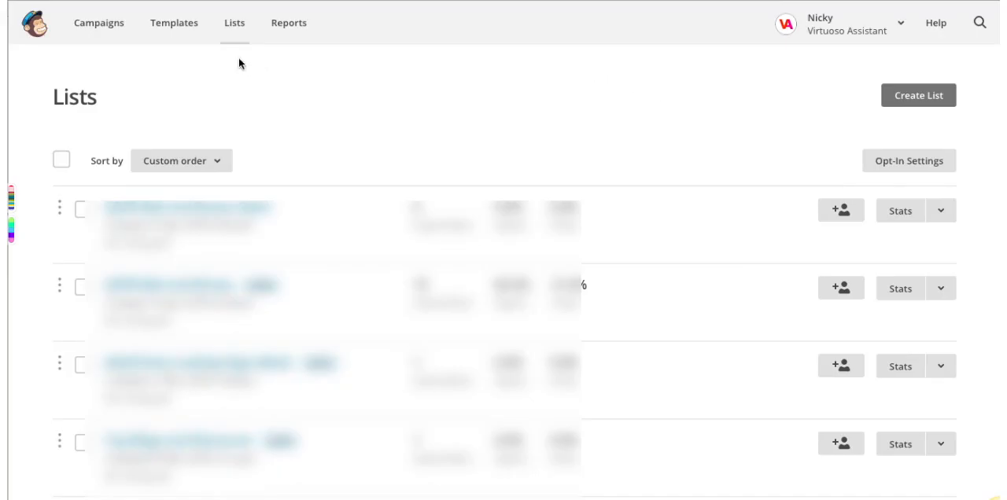
{"action": "mouse_move", "coordinate": [173, 23]}
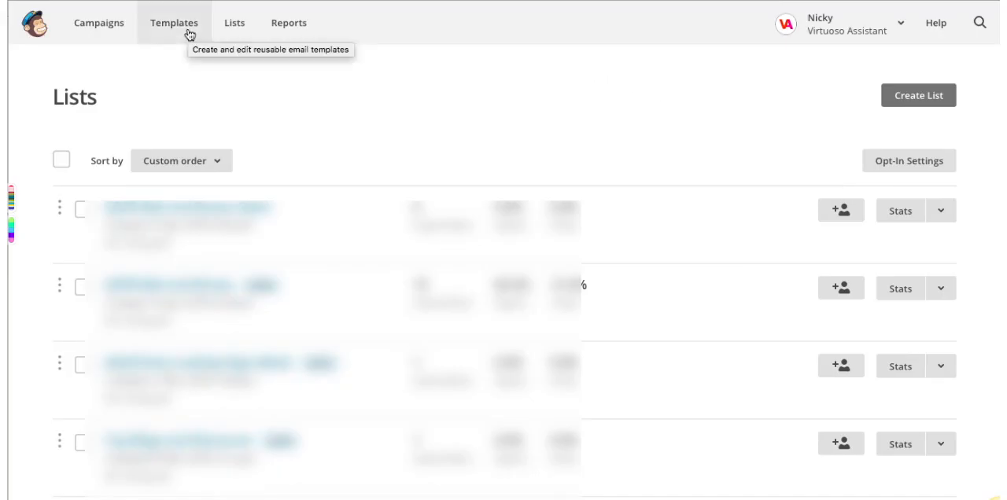
- Go to the Templates page listing saved email templates
{"action": "left_click", "coordinate": [174, 22]}
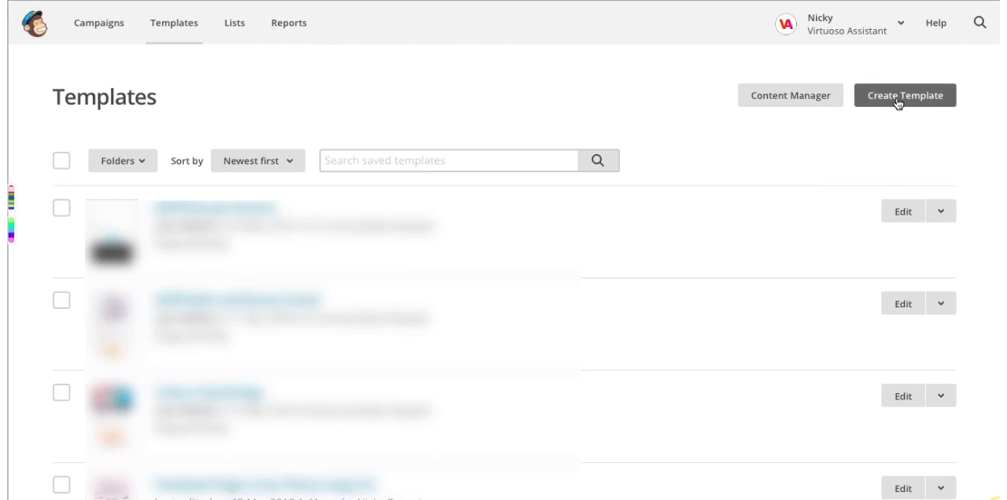
- Start a new template and filter starting themes to Subscriber Alerts
{"action": "left_click", "coordinate": [905, 94]}
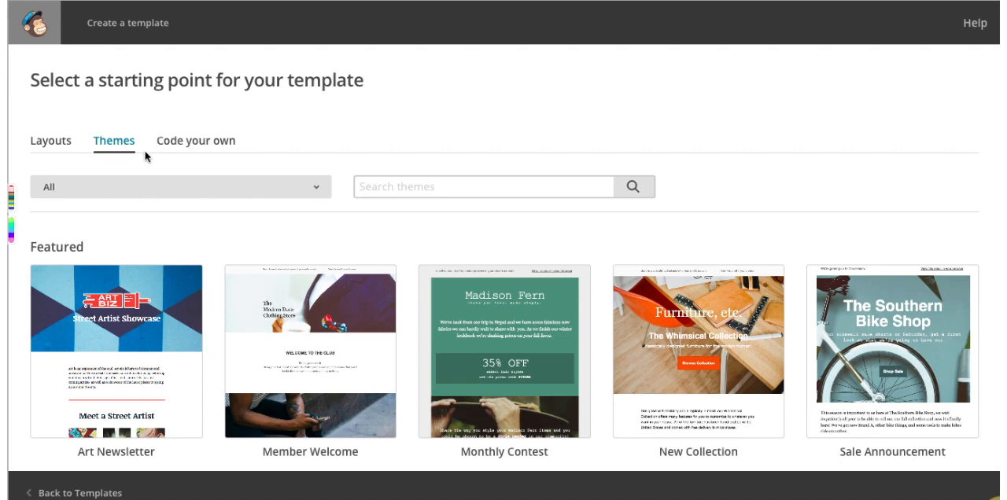
{"action": "mouse_move", "coordinate": [291, 188]}
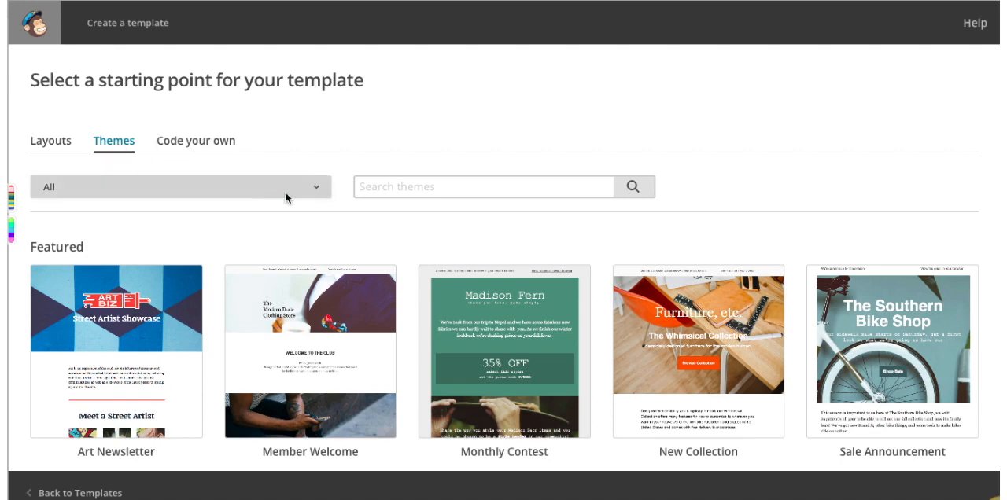
{"action": "left_click", "coordinate": [176, 188]}
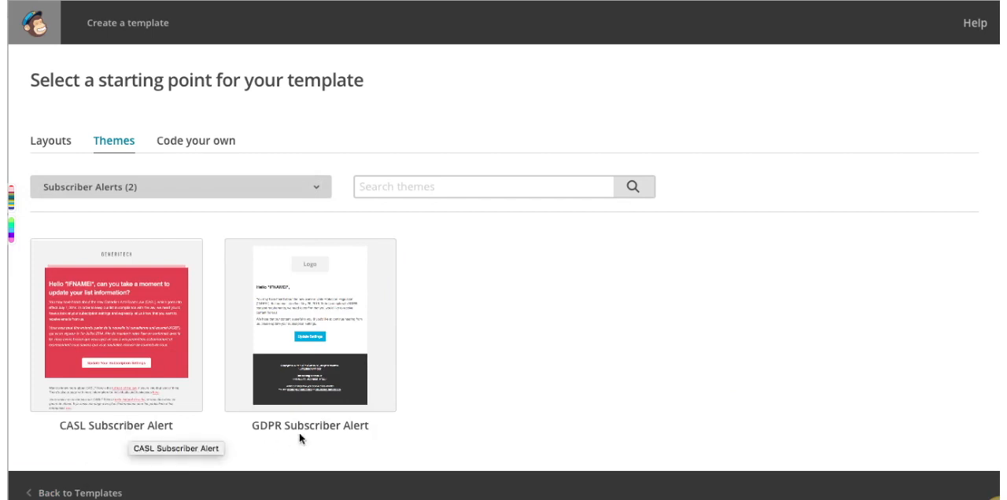
{"action": "mouse_move", "coordinate": [337, 331]}
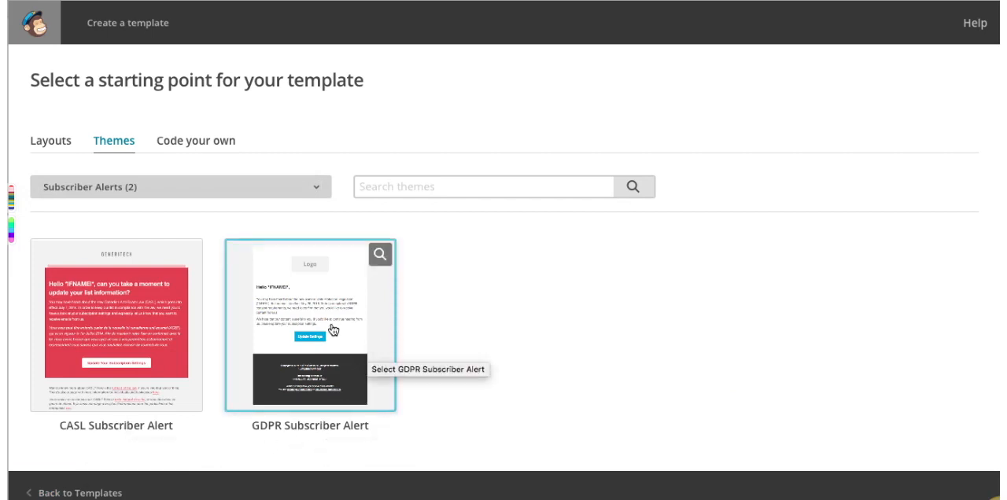